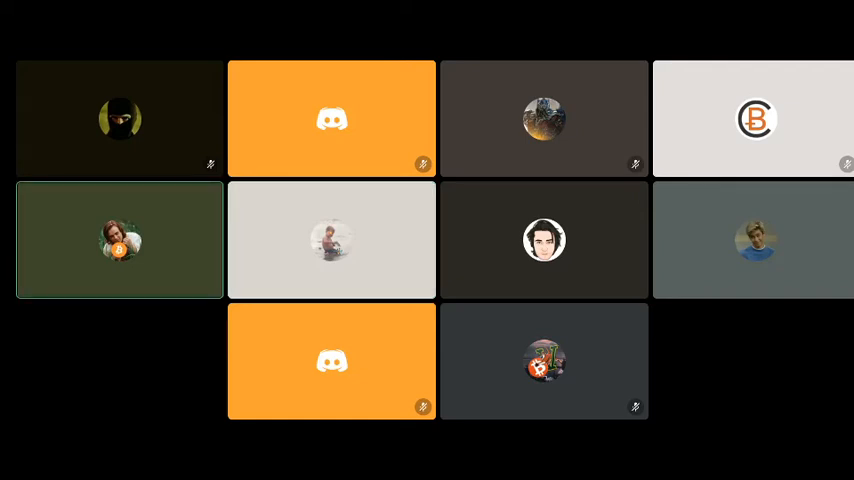
click(332, 240)
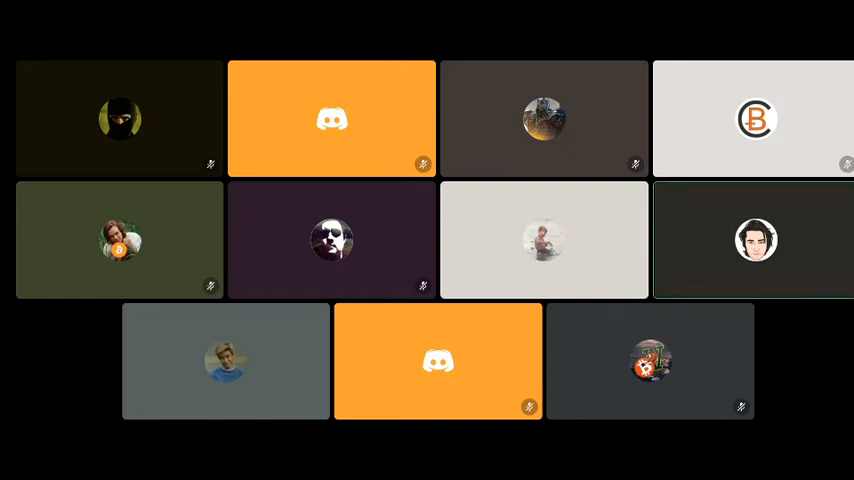
mouse_move(544, 240)
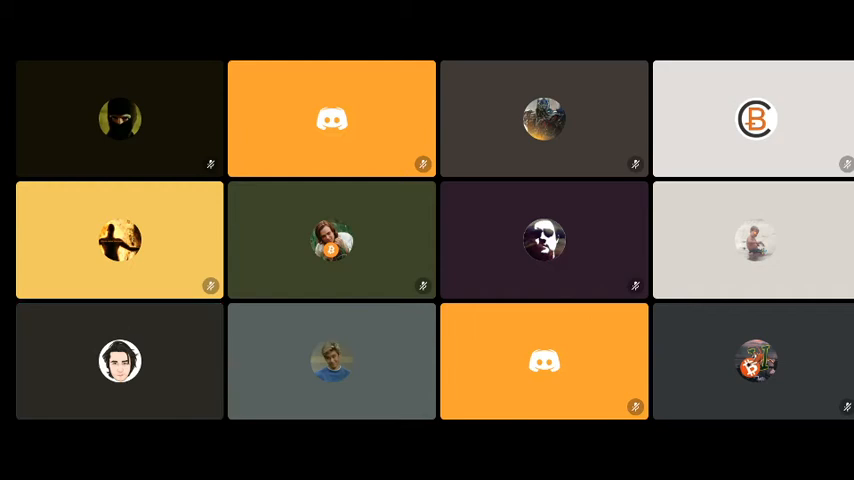
click(118, 362)
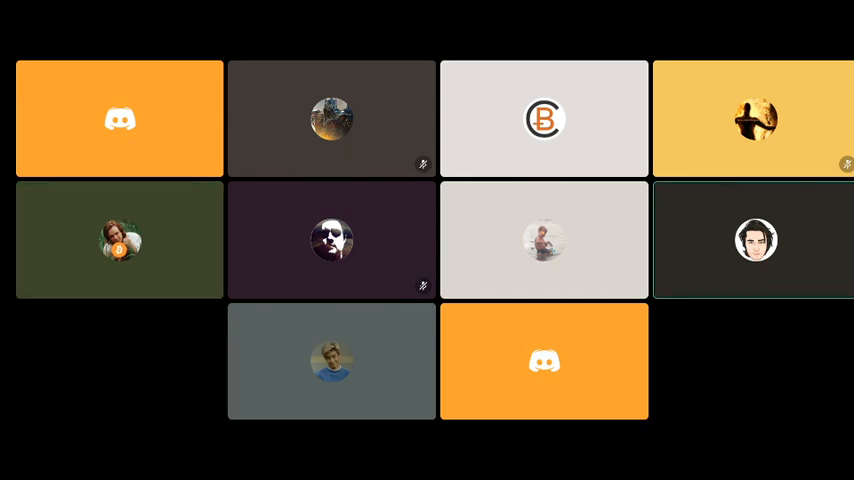
mouse_move(118, 240)
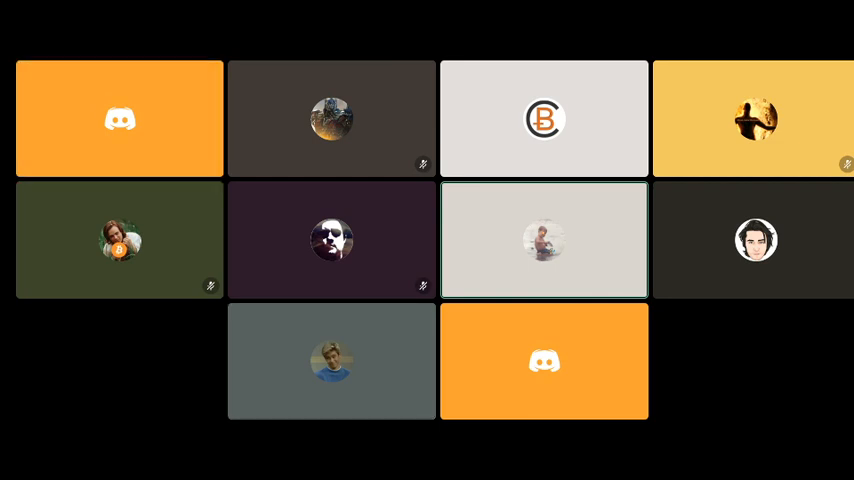
click(118, 118)
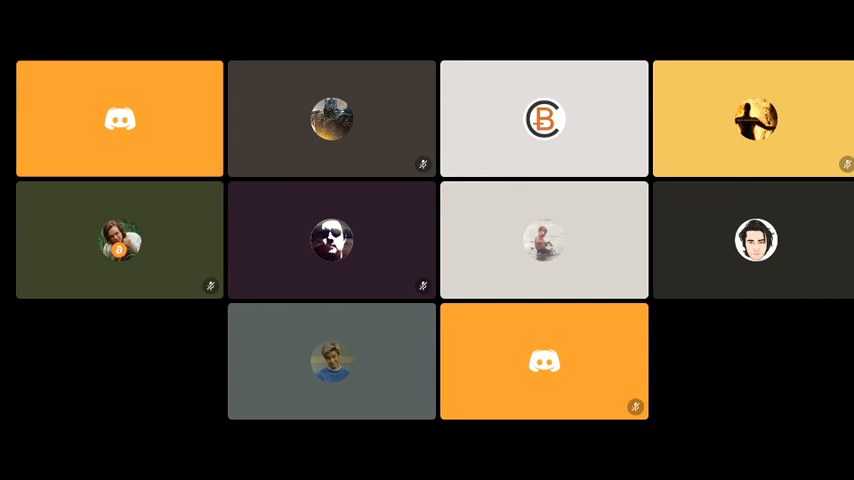
click(118, 118)
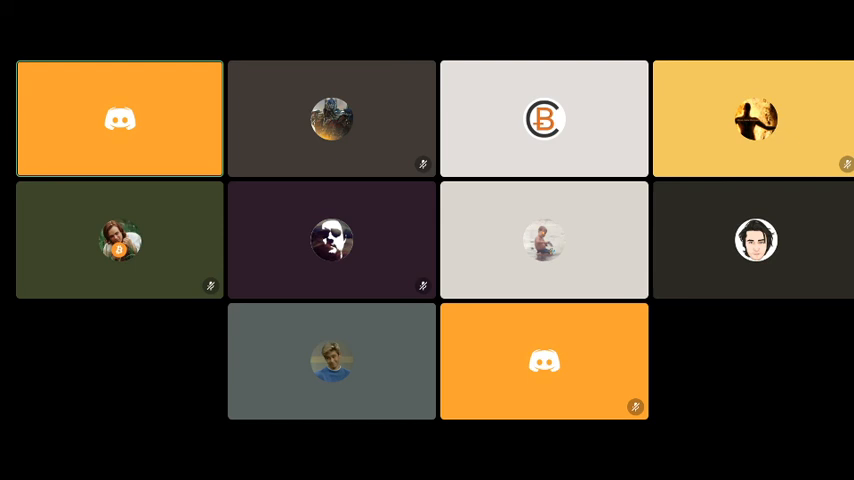